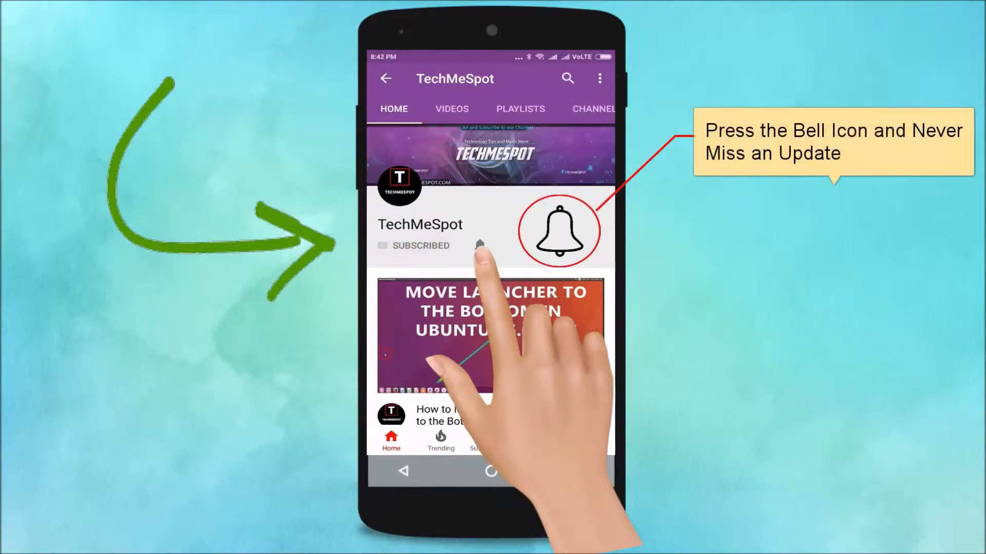
Select the powered-off Ubuntu 18.04 LTS machine and bring up its settings, closing the Windows10 window.
click(479, 246)
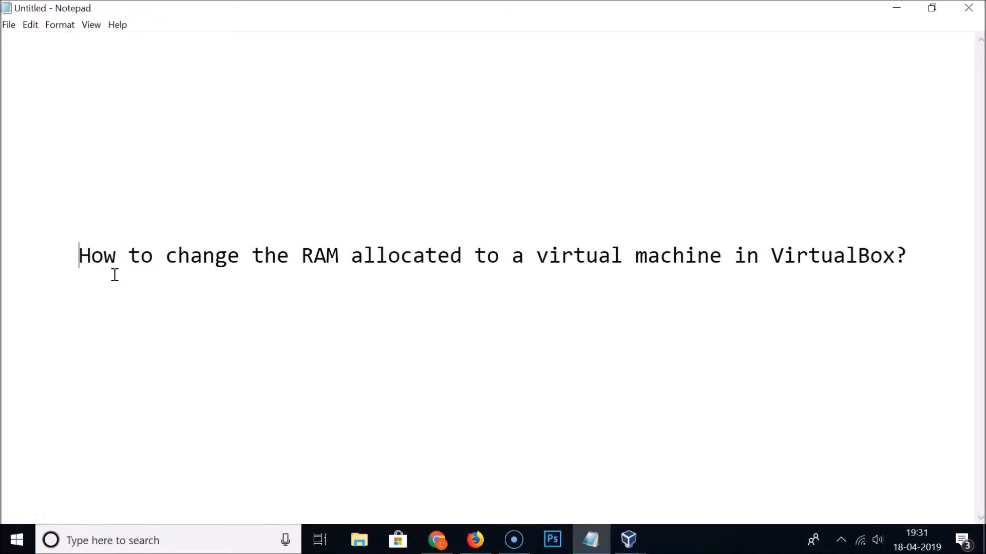
mouse_move(400, 262)
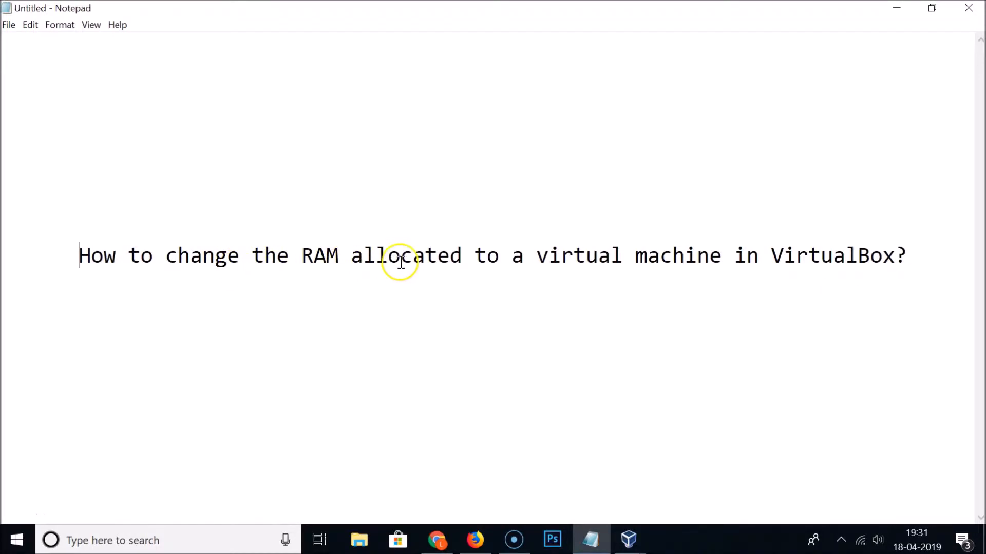
mouse_move(841, 256)
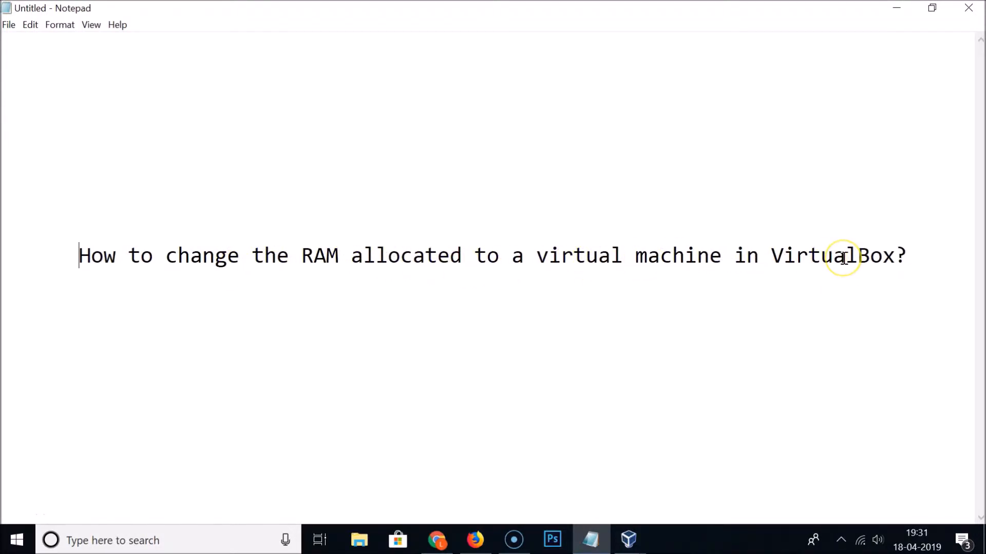
mouse_move(676, 334)
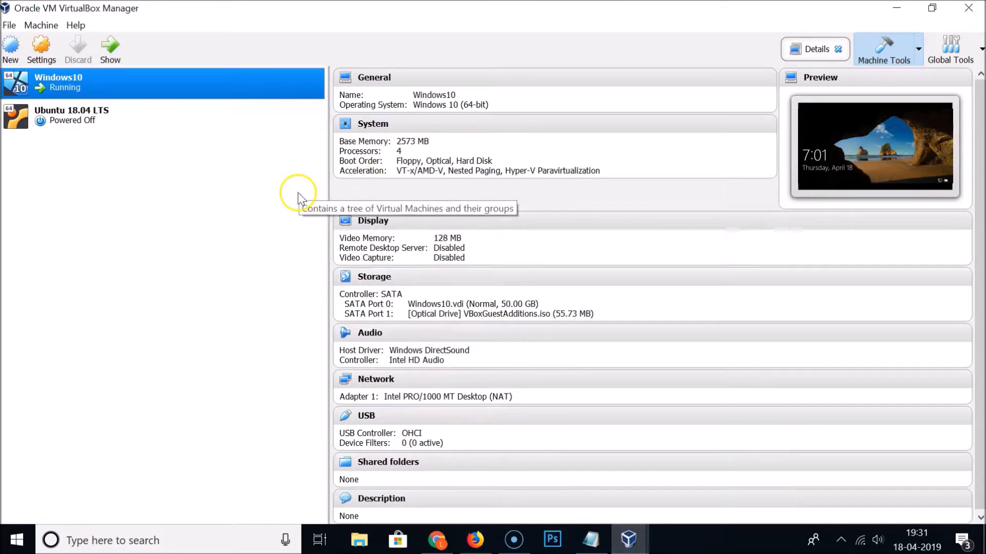
mouse_move(35, 101)
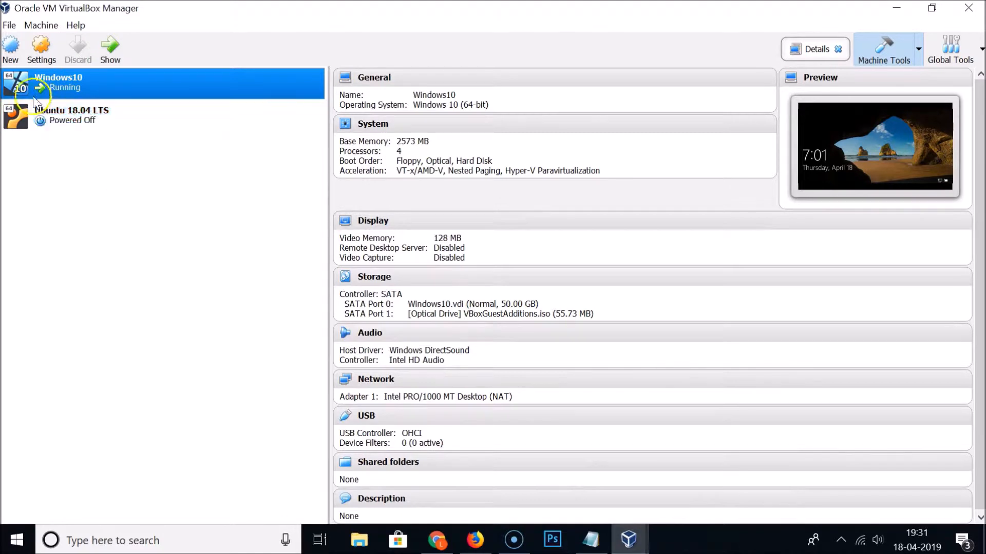
click(72, 115)
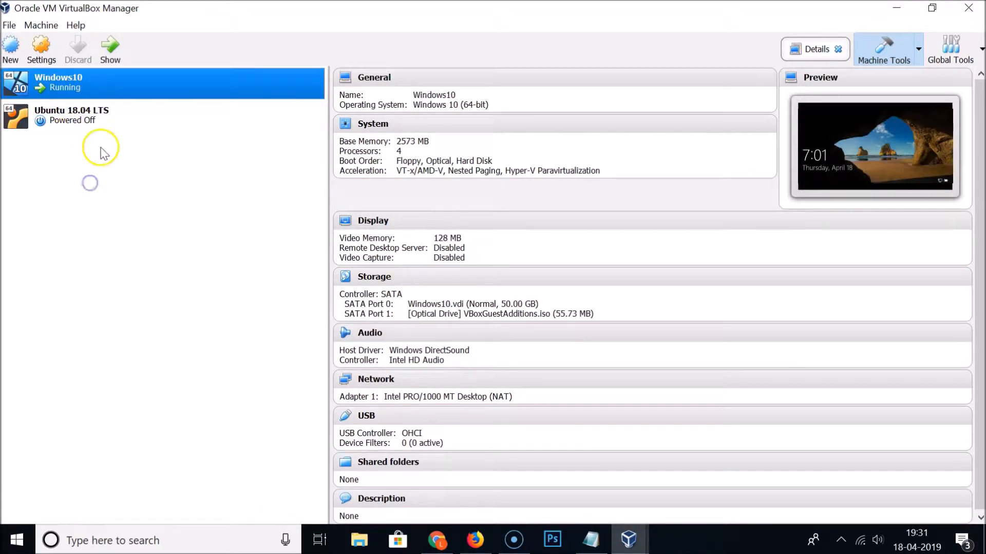
mouse_move(69, 88)
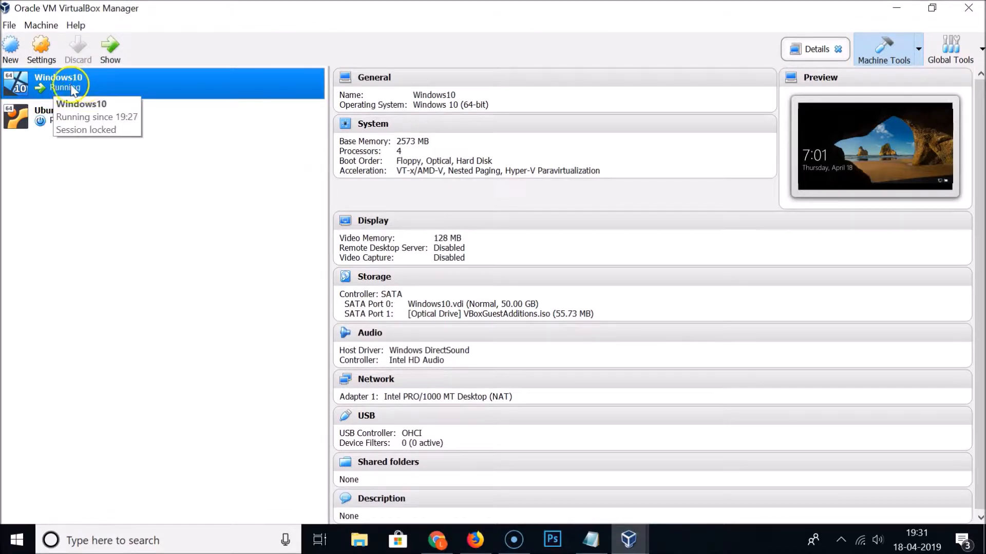
mouse_move(627, 534)
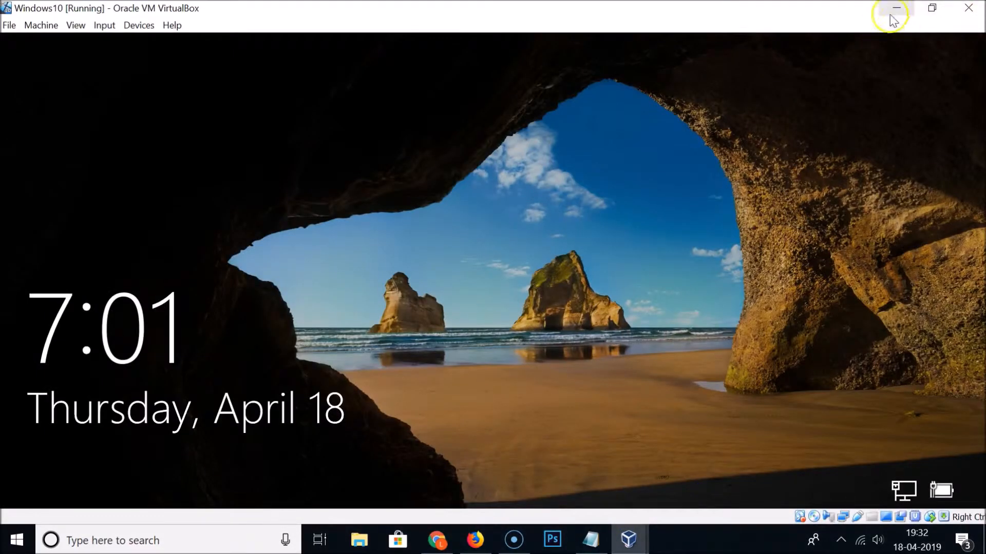
click(895, 8)
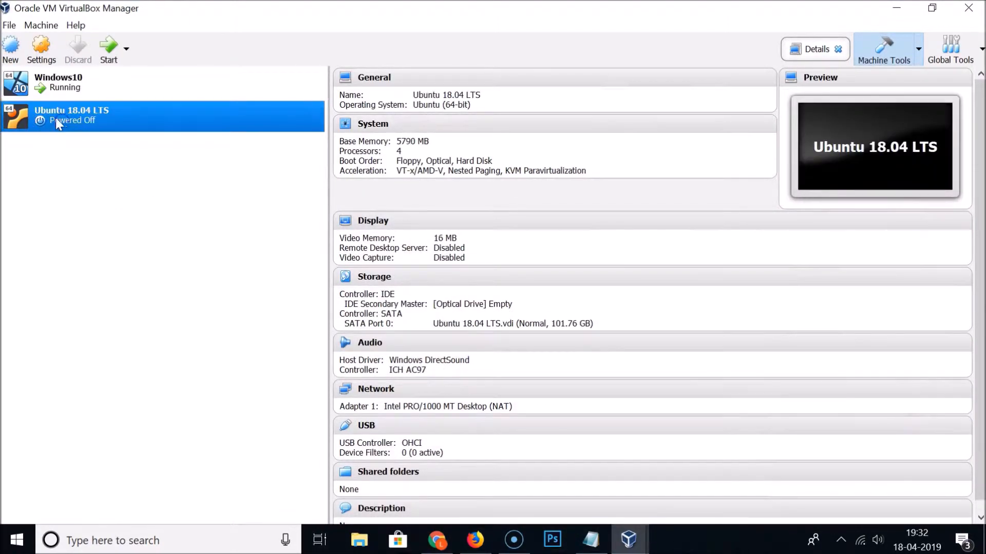
mouse_move(71, 125)
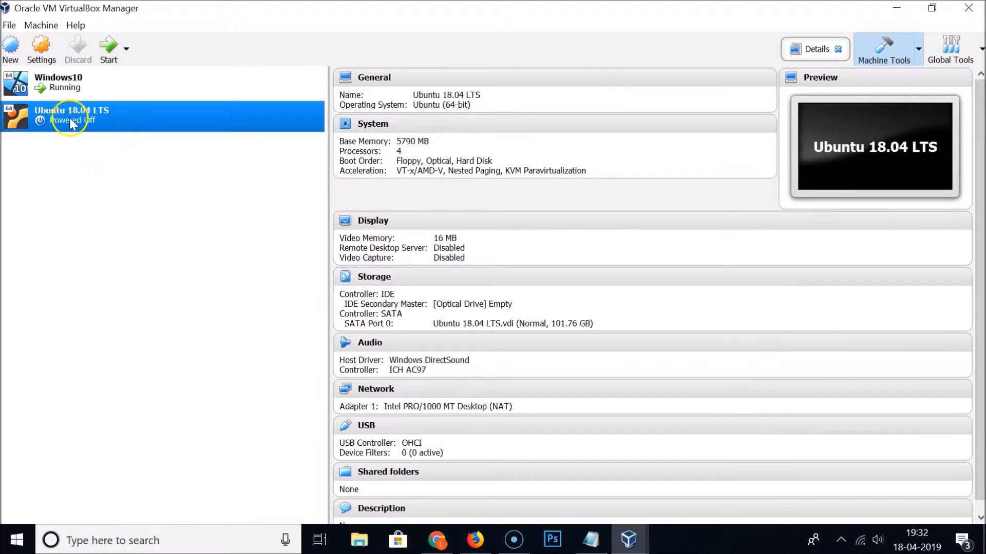
mouse_move(103, 169)
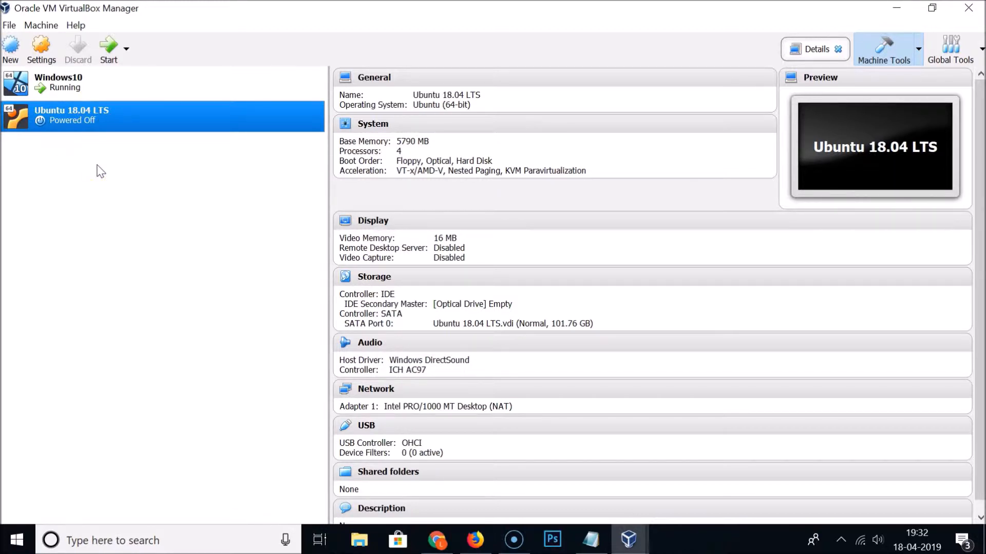
mouse_move(98, 172)
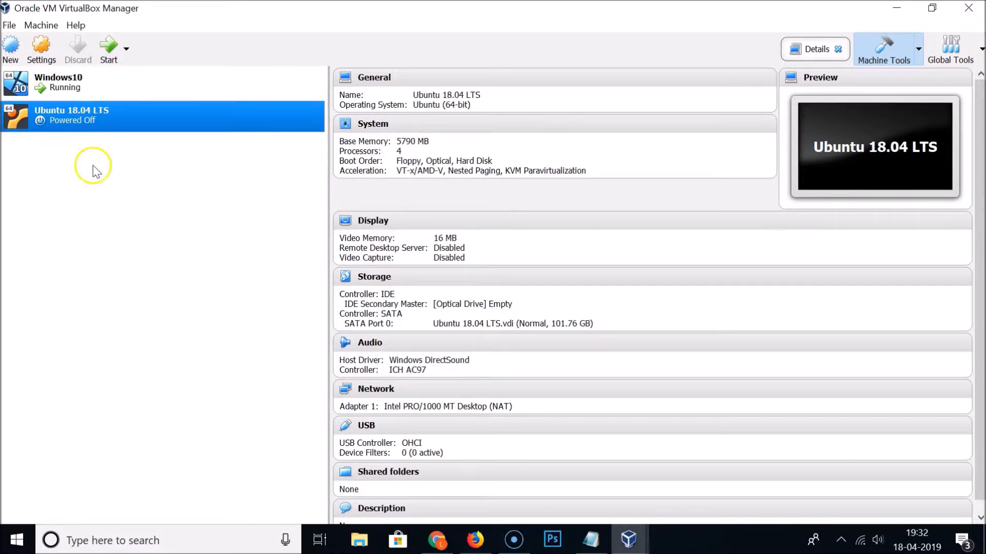
mouse_move(132, 122)
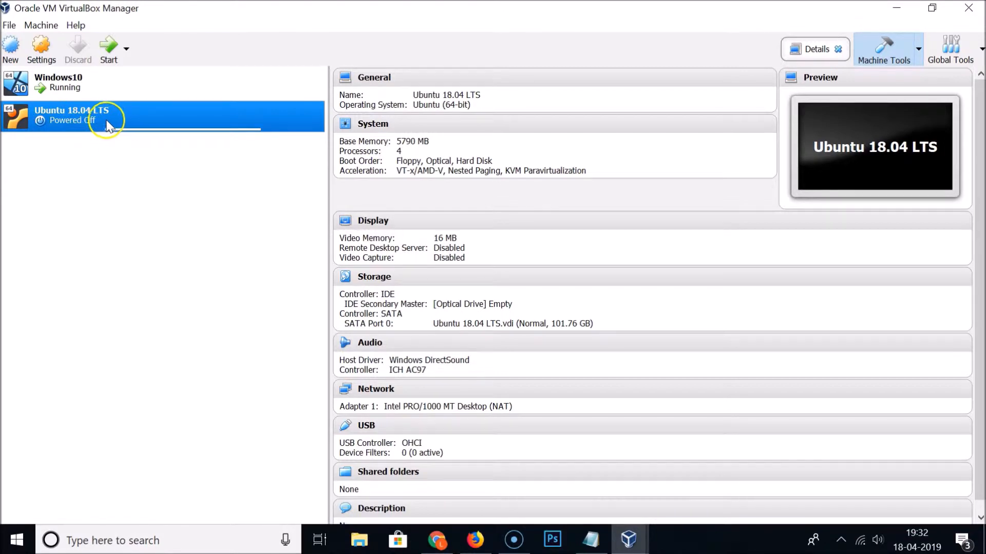
mouse_move(69, 116)
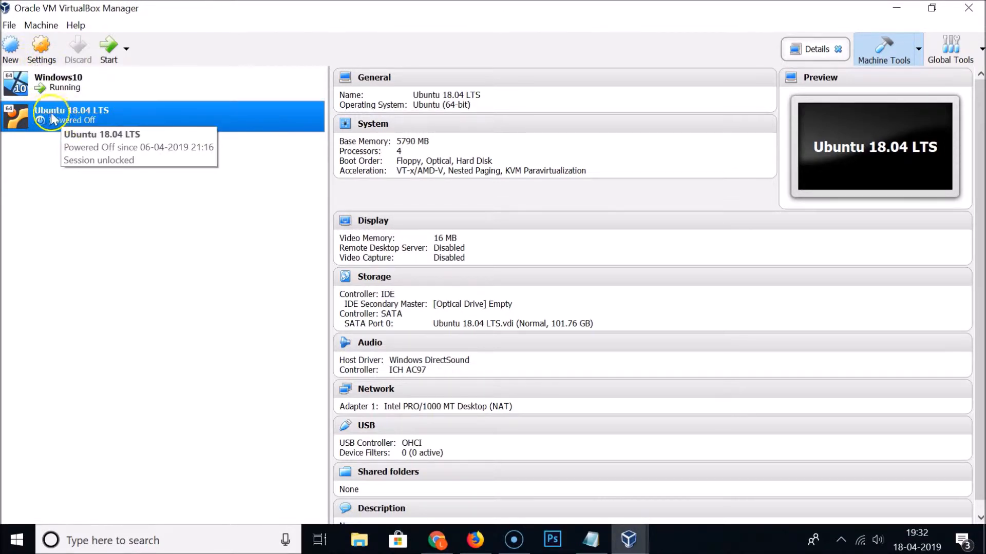
mouse_move(41, 49)
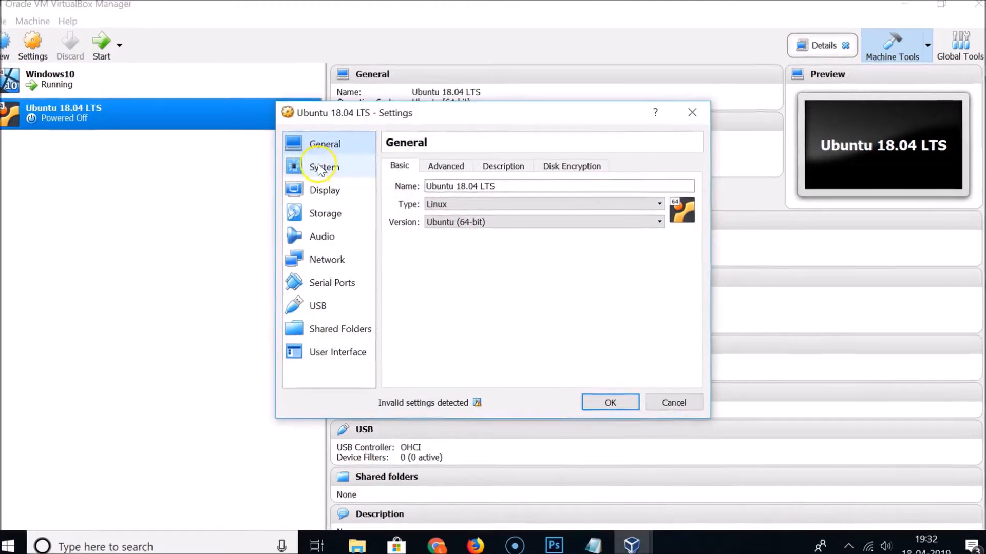
Set Ubuntu 18.04 LTS base memory to 4956 MB on the System page and save it.
click(322, 166)
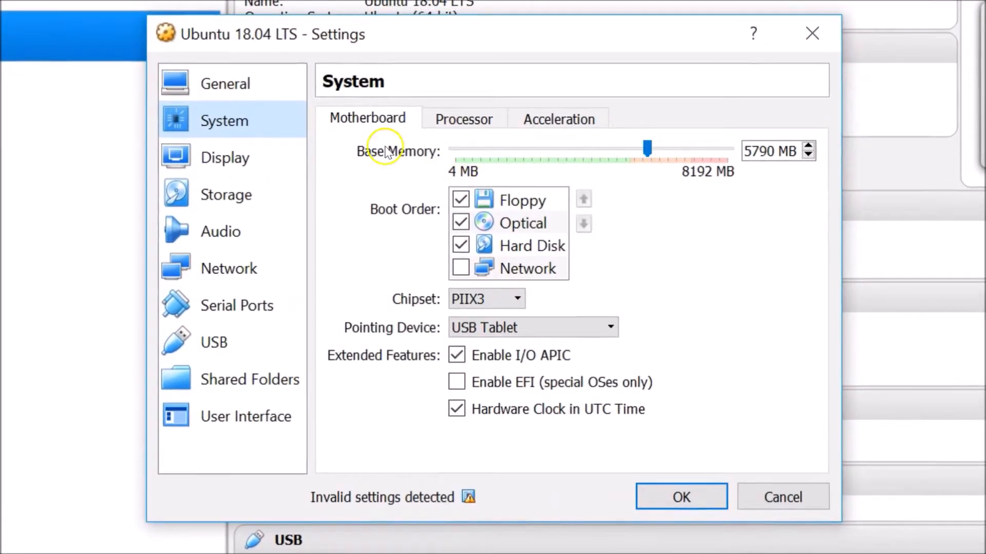
mouse_move(641, 148)
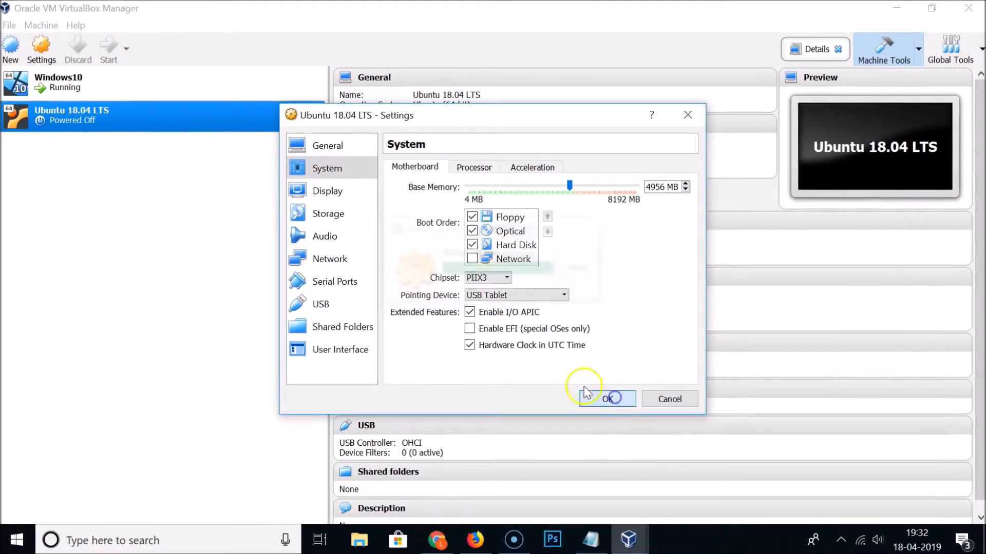
click(606, 399)
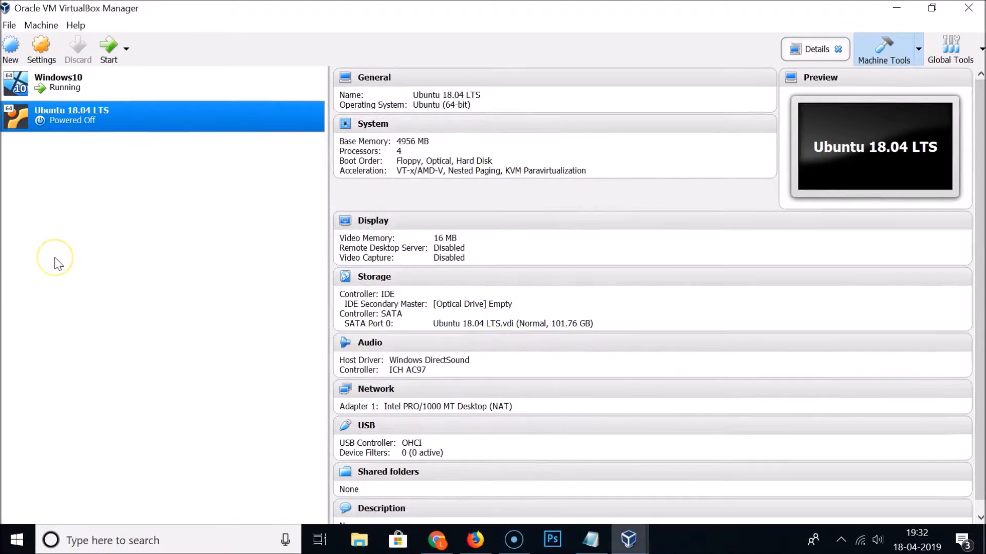
mouse_move(60, 87)
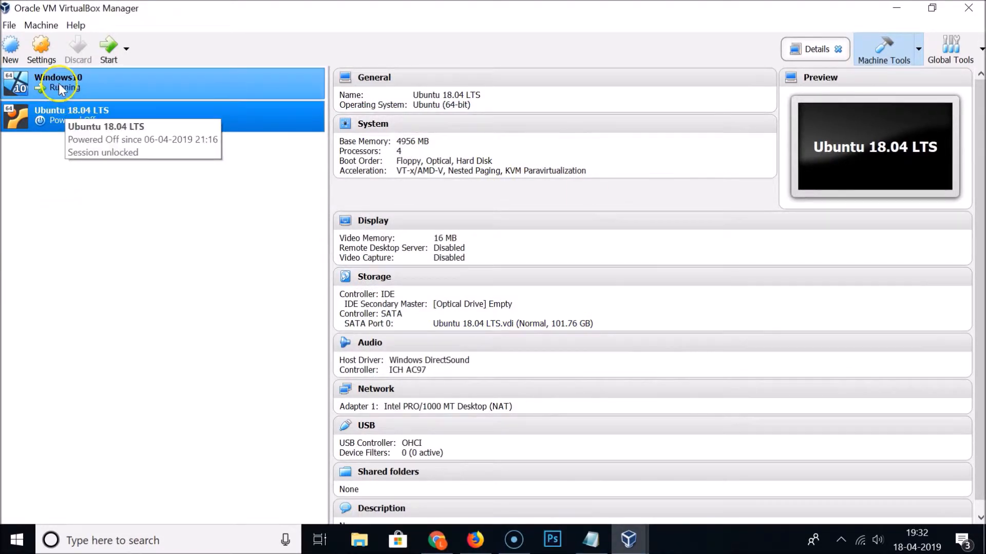
click(59, 82)
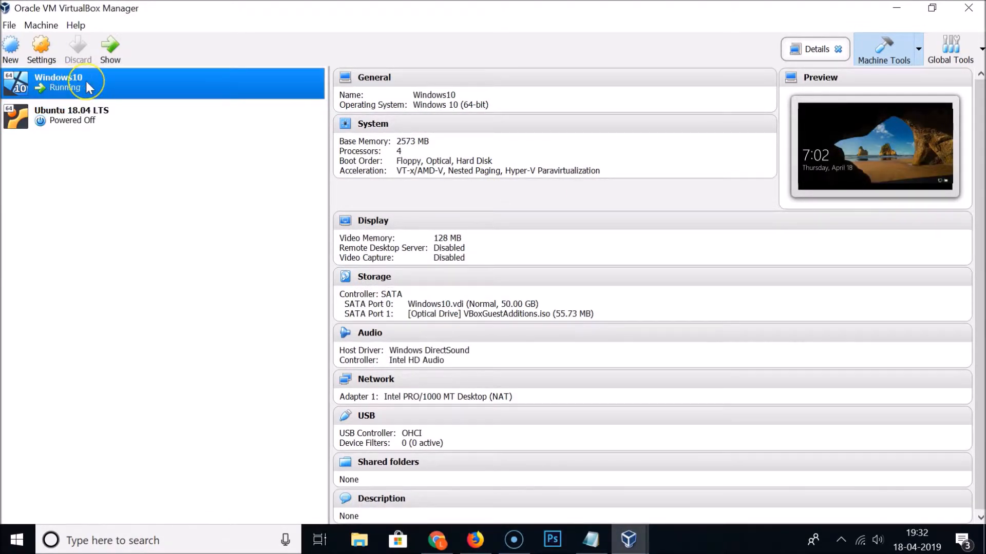
mouse_move(87, 86)
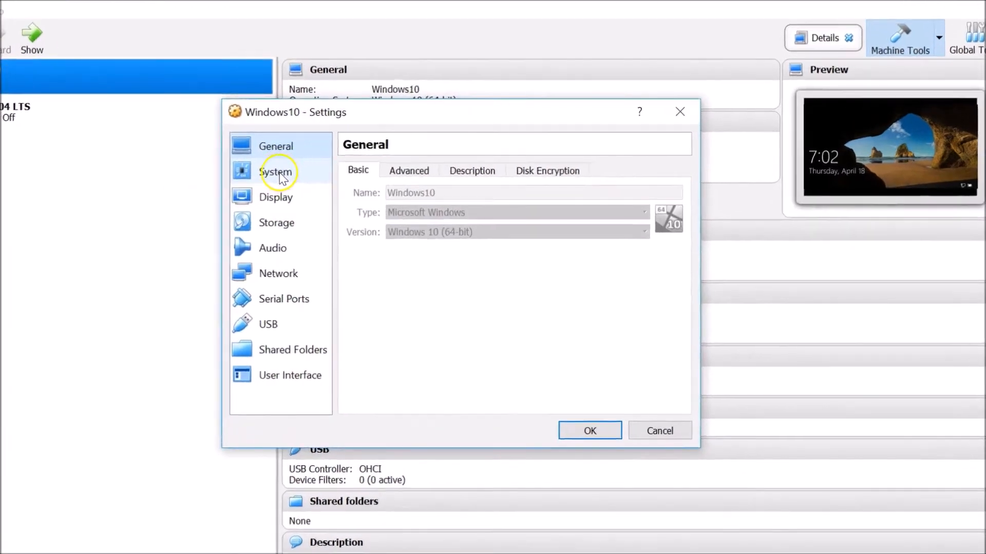
click(276, 171)
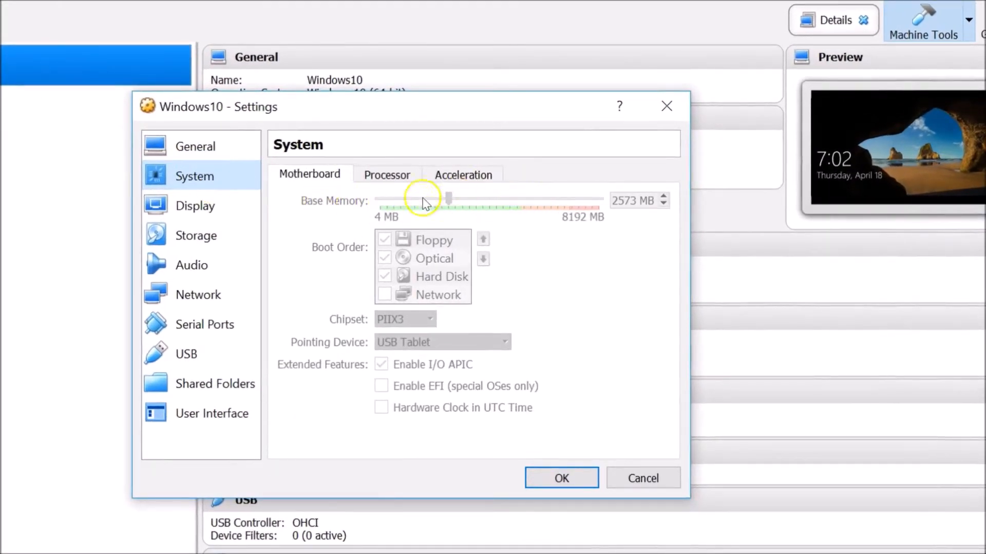
mouse_move(397, 208)
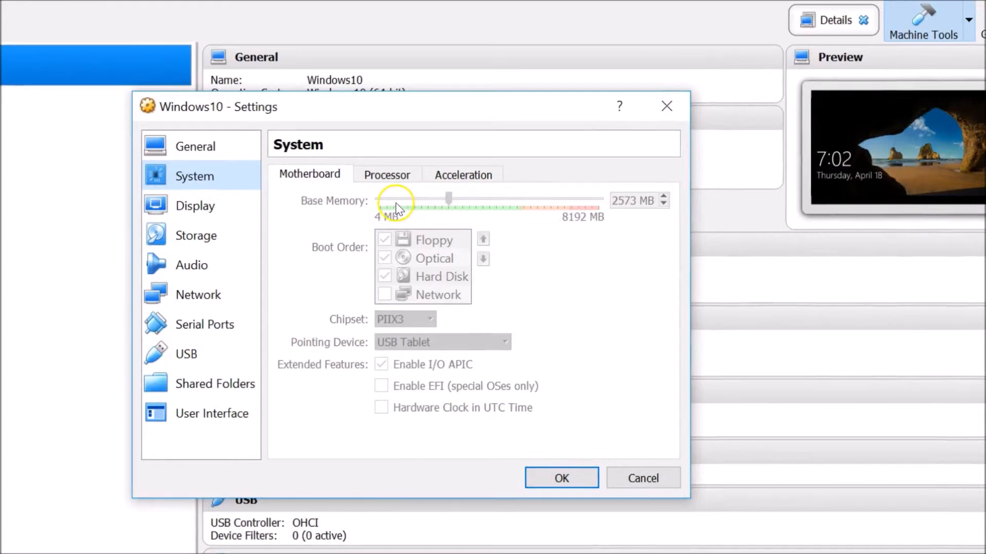
mouse_move(477, 229)
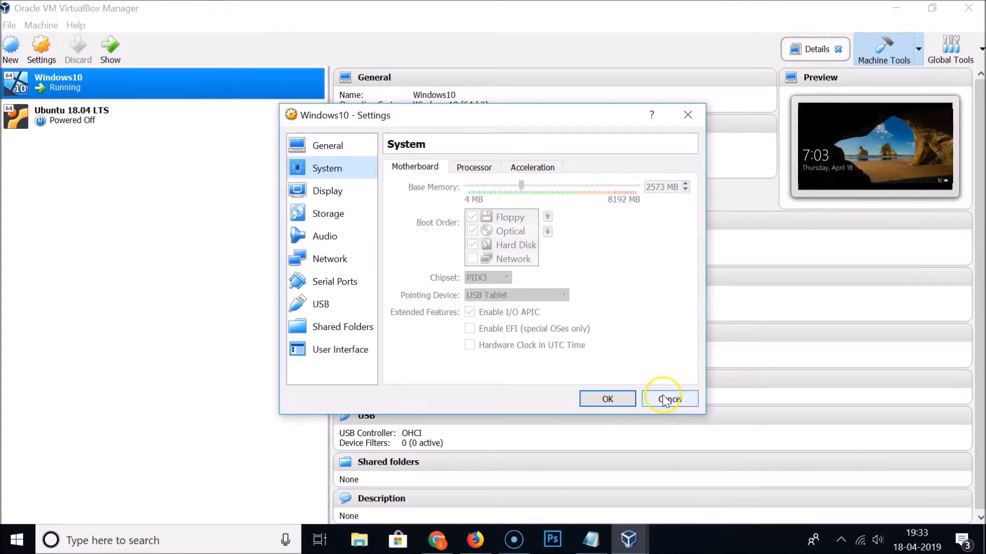
click(668, 399)
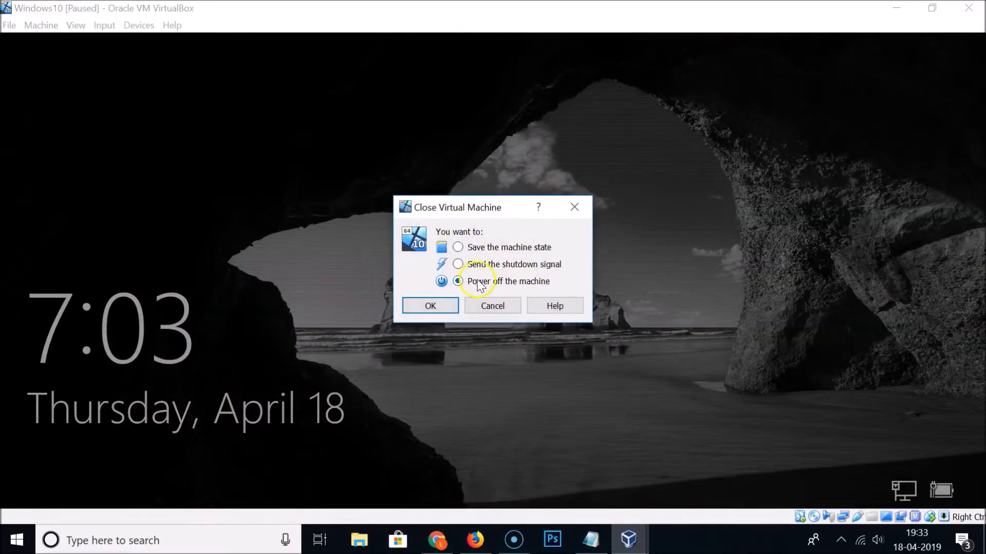
Confirm 'Power off the machine' so Windows10 shuts down.
click(430, 306)
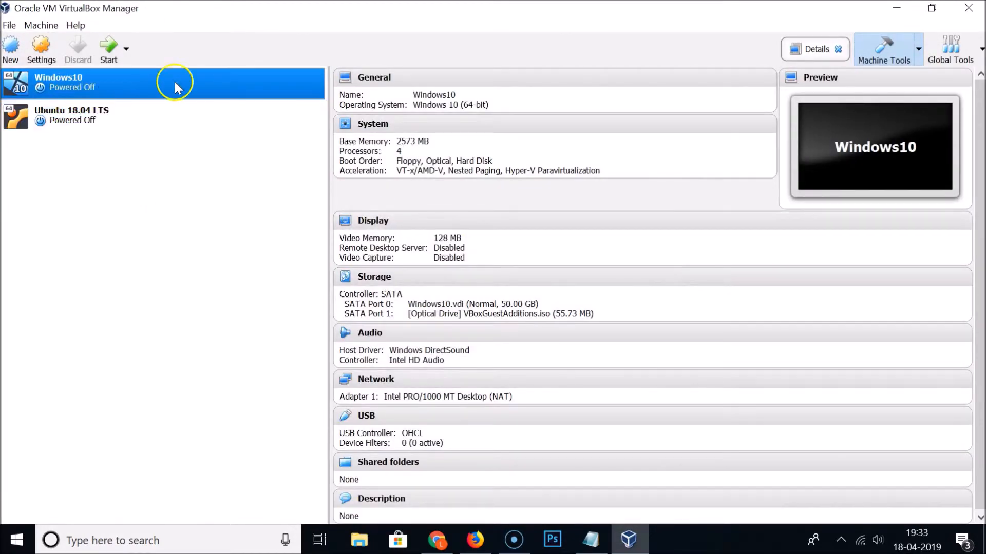
mouse_move(75, 88)
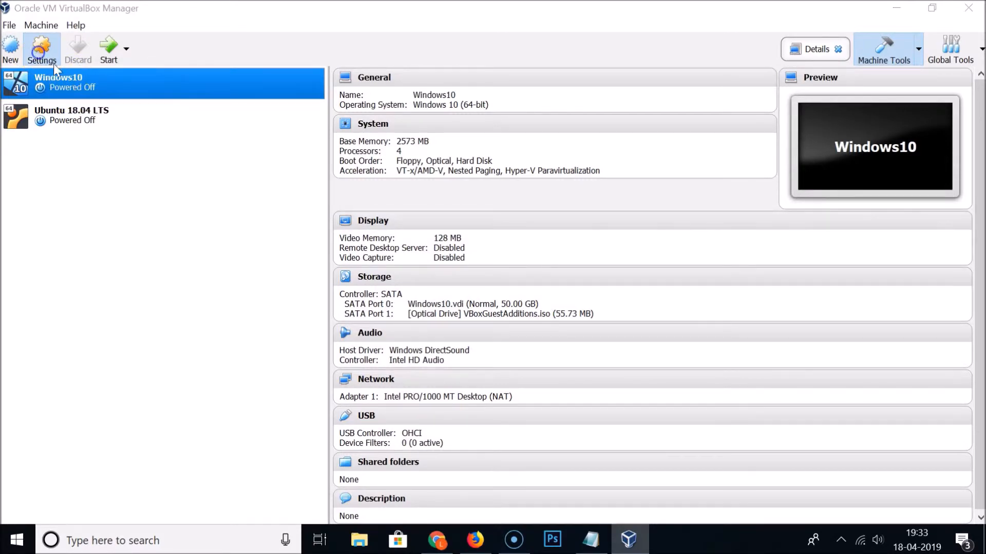
Set Windows10 base memory to 3894 MB in System > Motherboard and apply it.
click(41, 50)
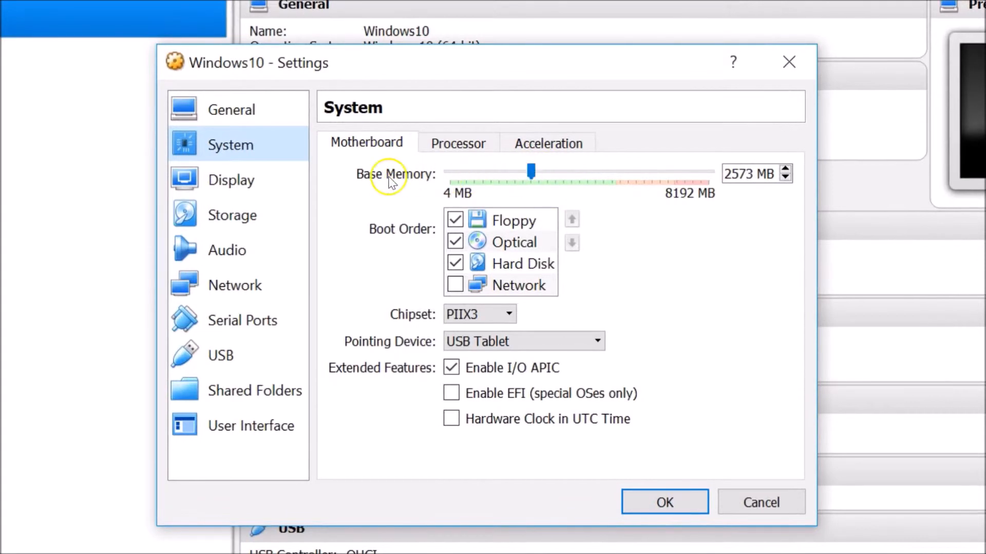
mouse_move(529, 172)
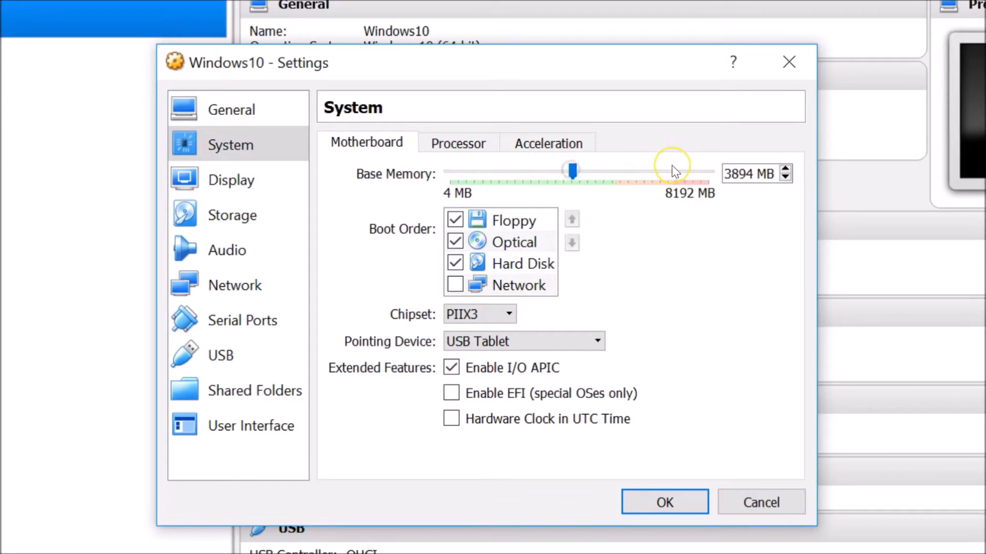
mouse_move(669, 170)
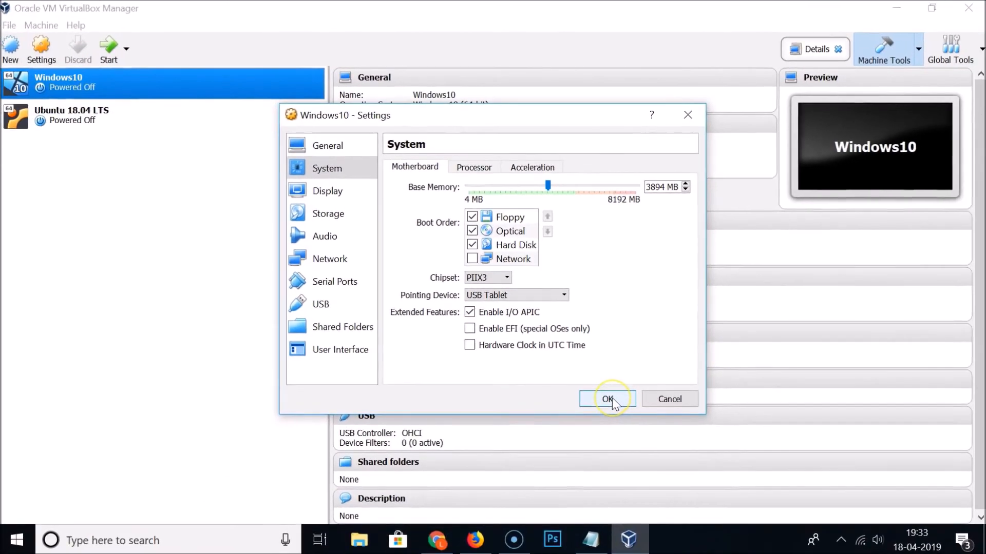
click(606, 399)
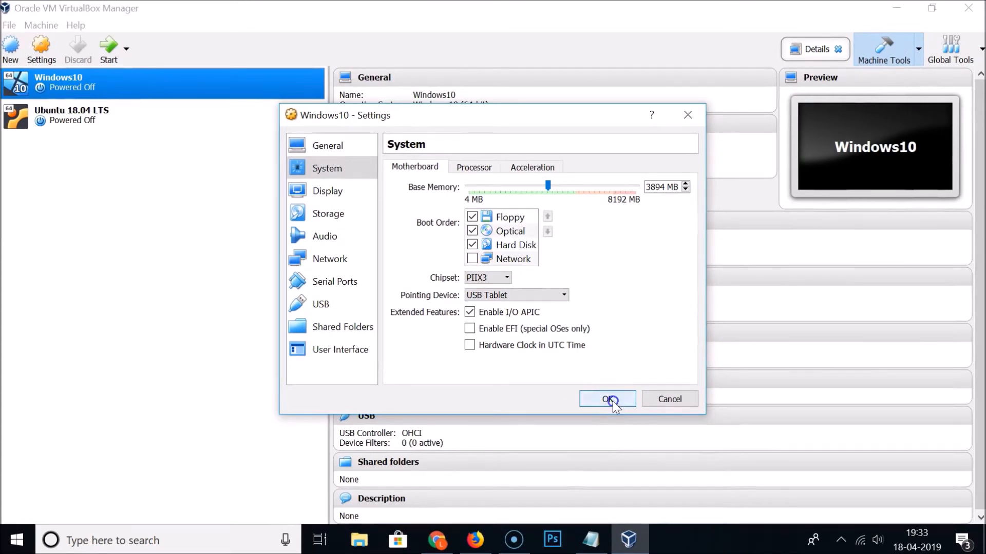
click(607, 399)
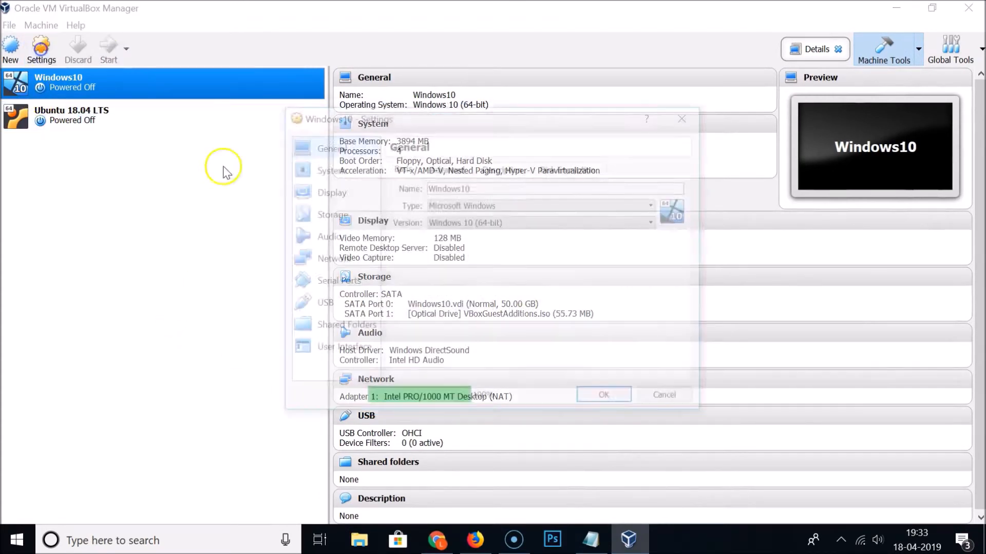
Recheck the 3894 MB value in Windows10's settings and save again.
click(327, 168)
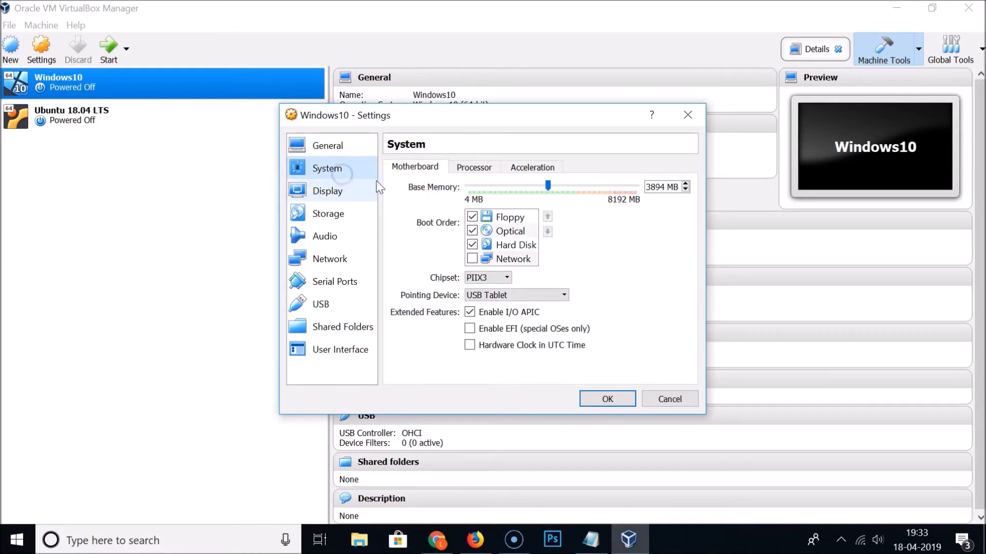
mouse_move(591, 192)
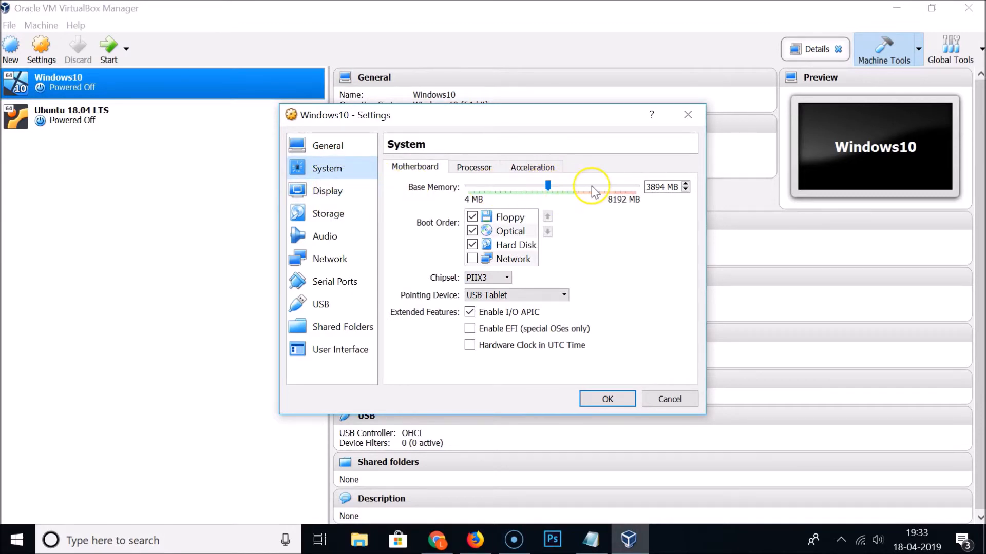
mouse_move(607, 400)
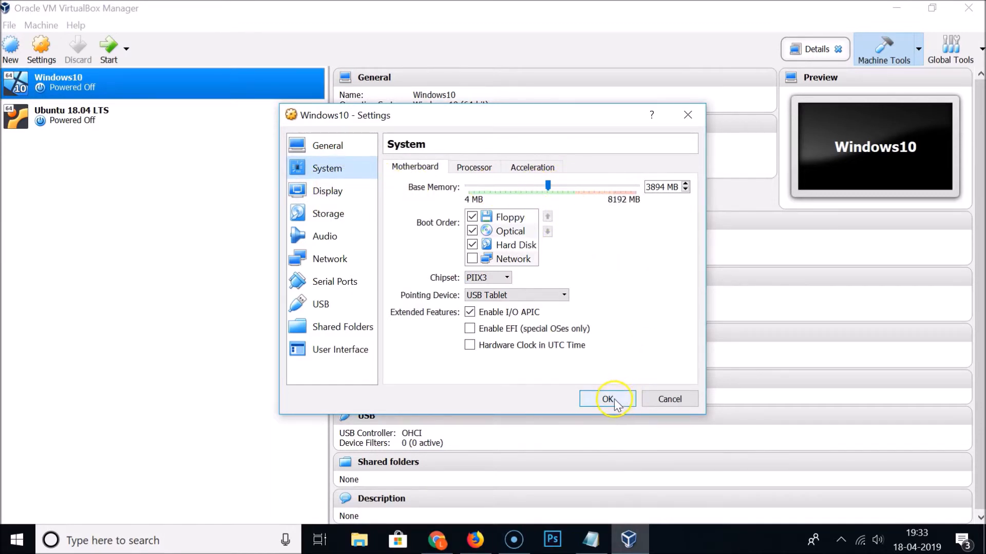
click(605, 400)
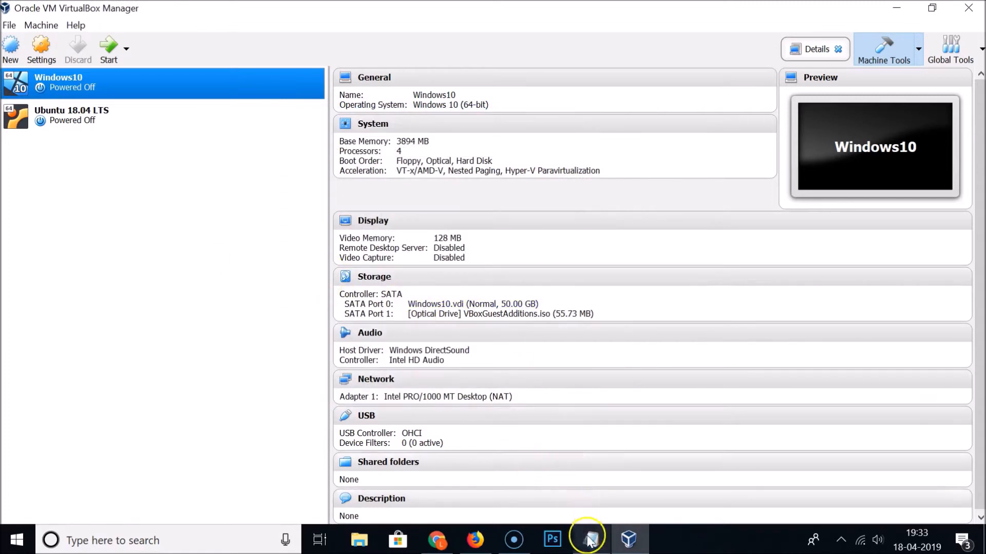
Switch to the Notepad note asking how to change a virtual machine's RAM.
click(587, 539)
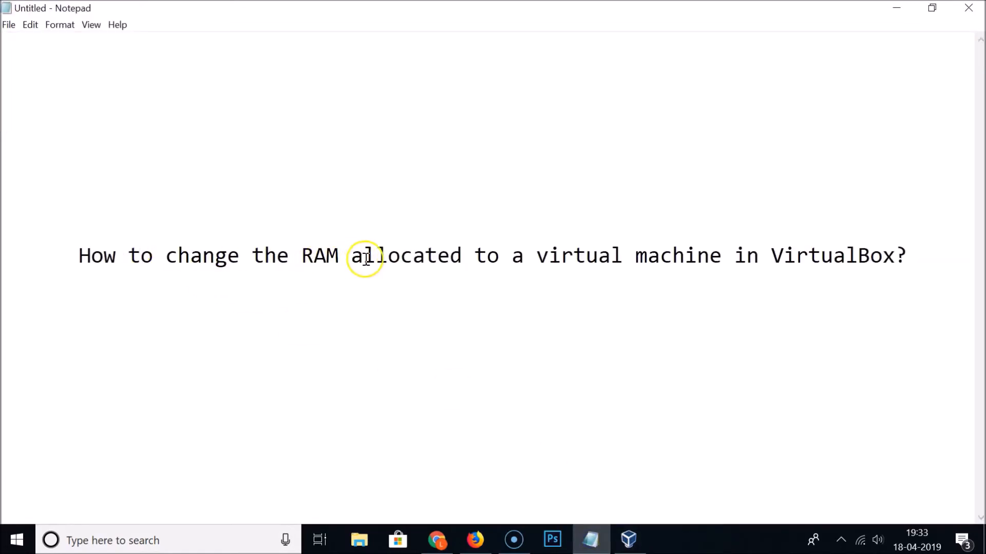
mouse_move(761, 256)
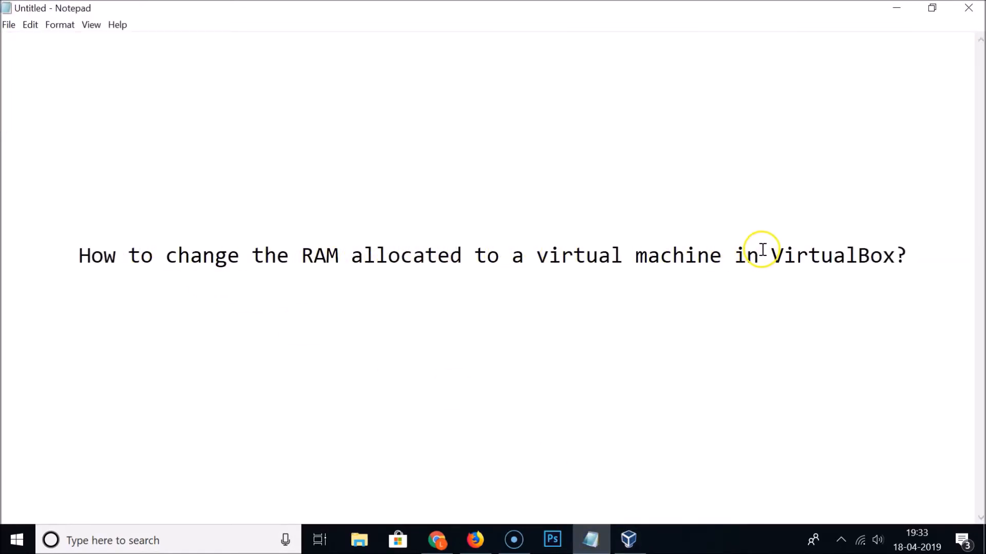